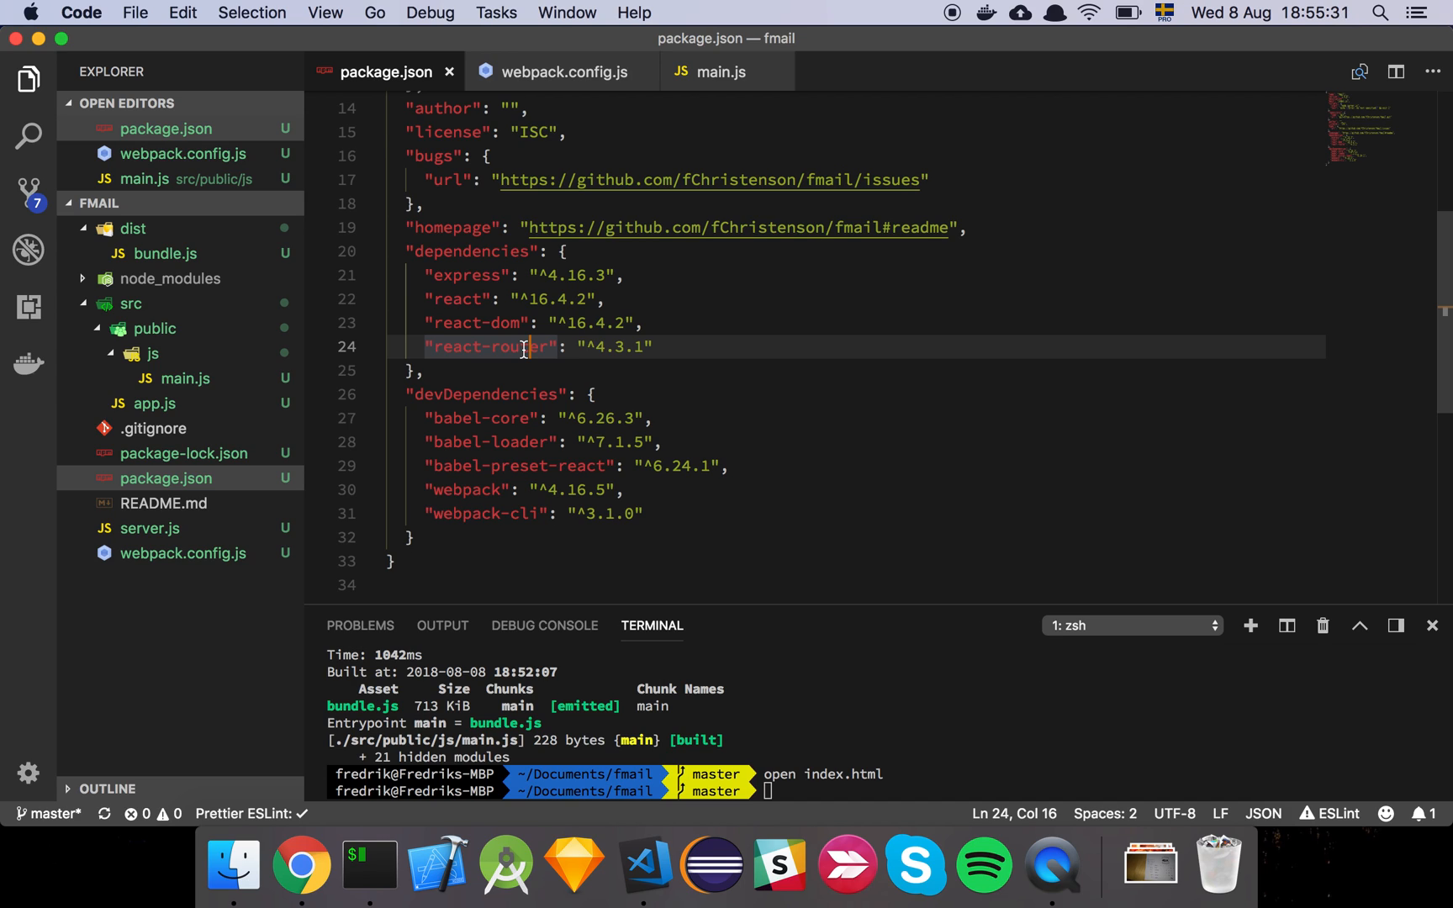
# Step: Walk through react-router, babel-core, babel-loader and webpack-cli entries, then view webpack.config.js
pyautogui.click(539, 298)
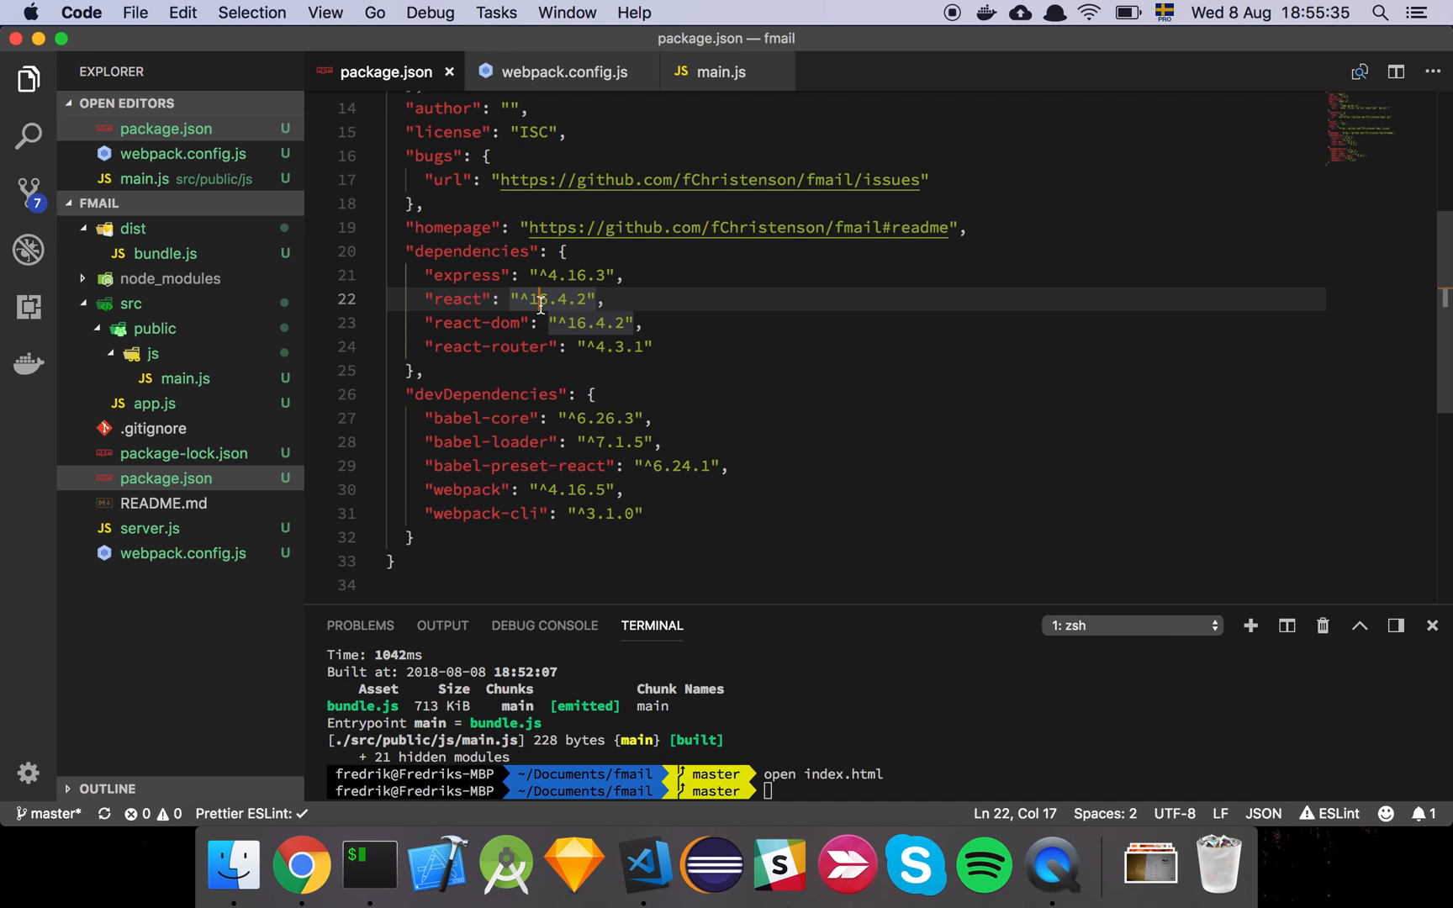
pyautogui.moveTo(533, 366)
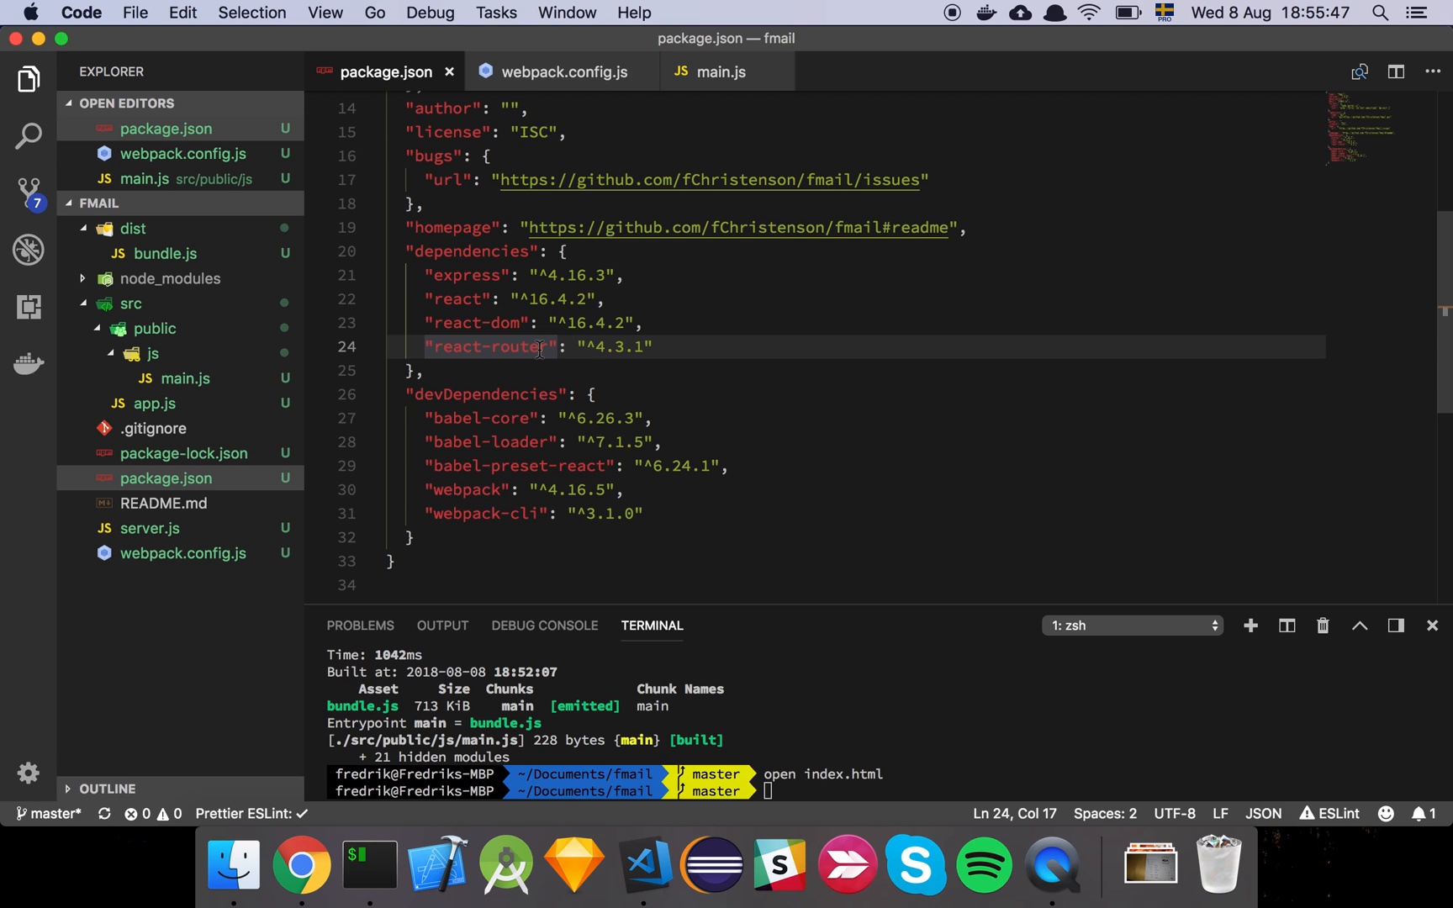
pyautogui.click(654, 417)
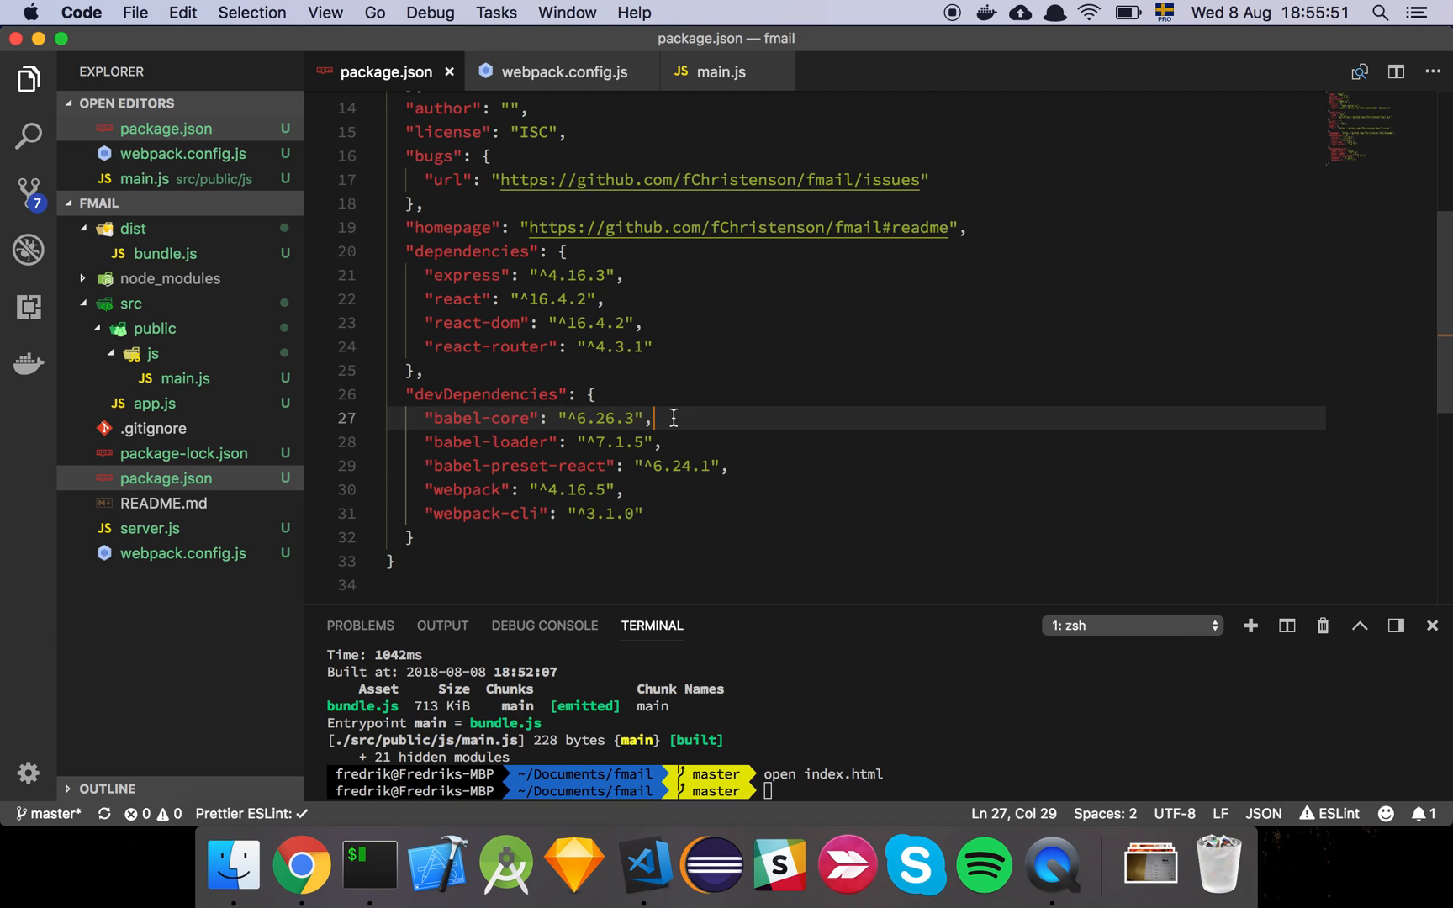
pyautogui.click(710, 441)
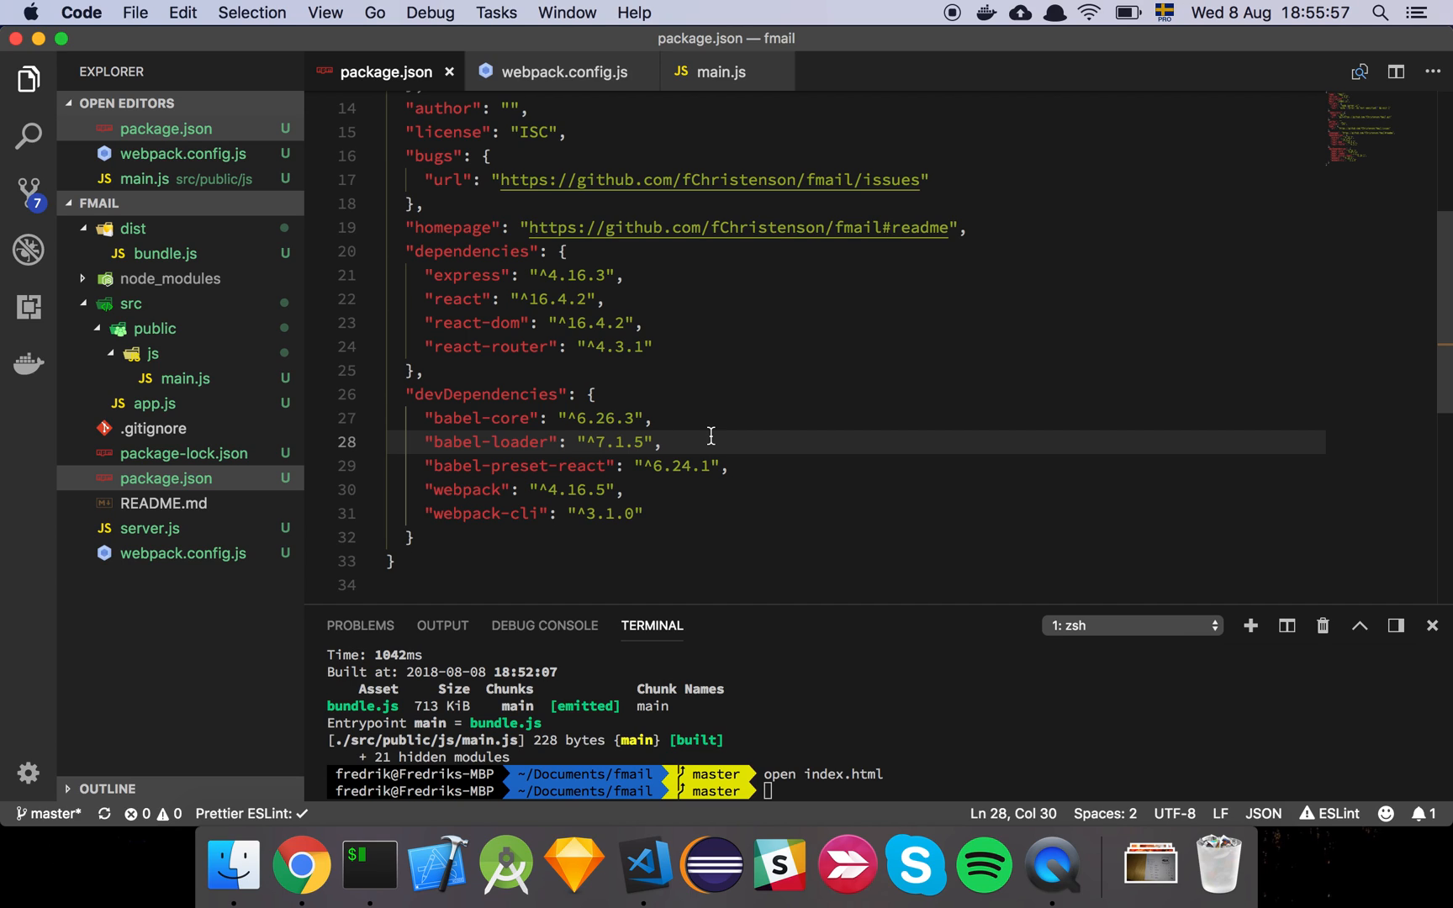
pyautogui.moveTo(734, 461)
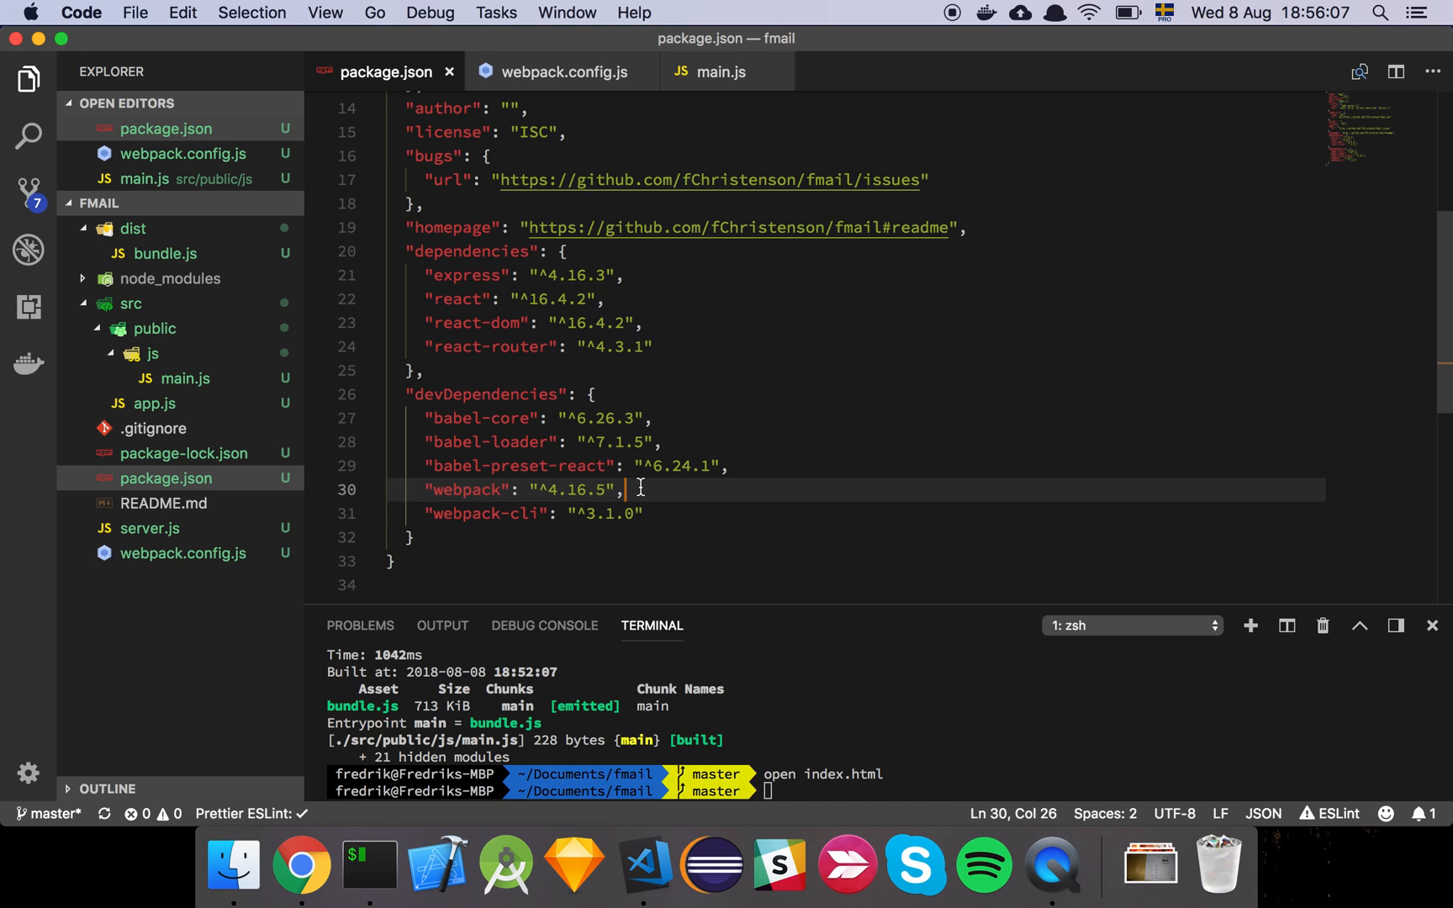
pyautogui.doubleClick(603, 513)
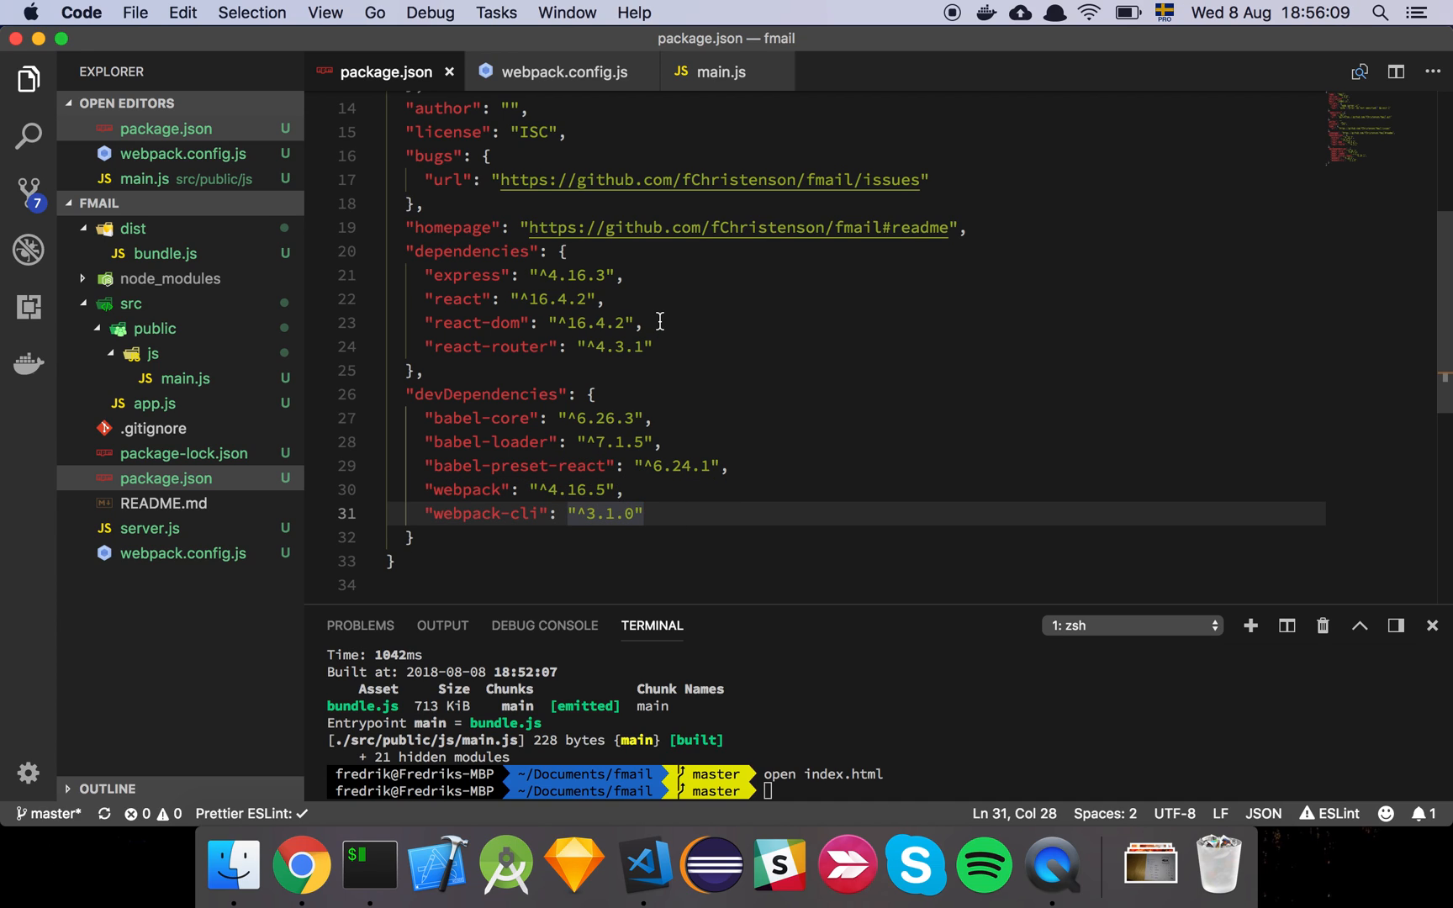
pyautogui.click(560, 72)
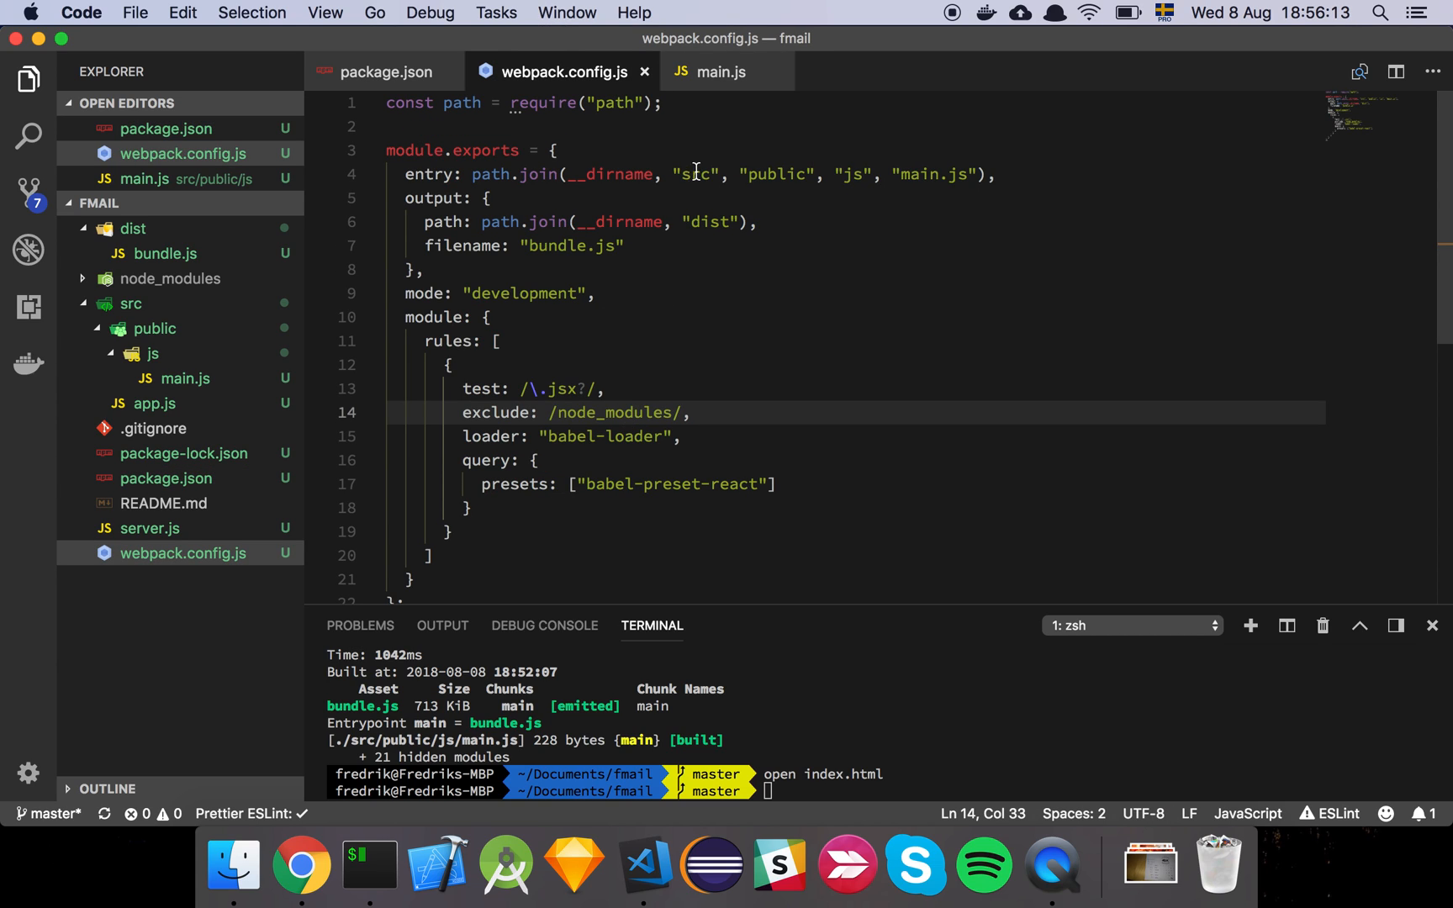
# Step: Open src/public/js/main.js and highlight the App component in the render call
pyautogui.click(663, 174)
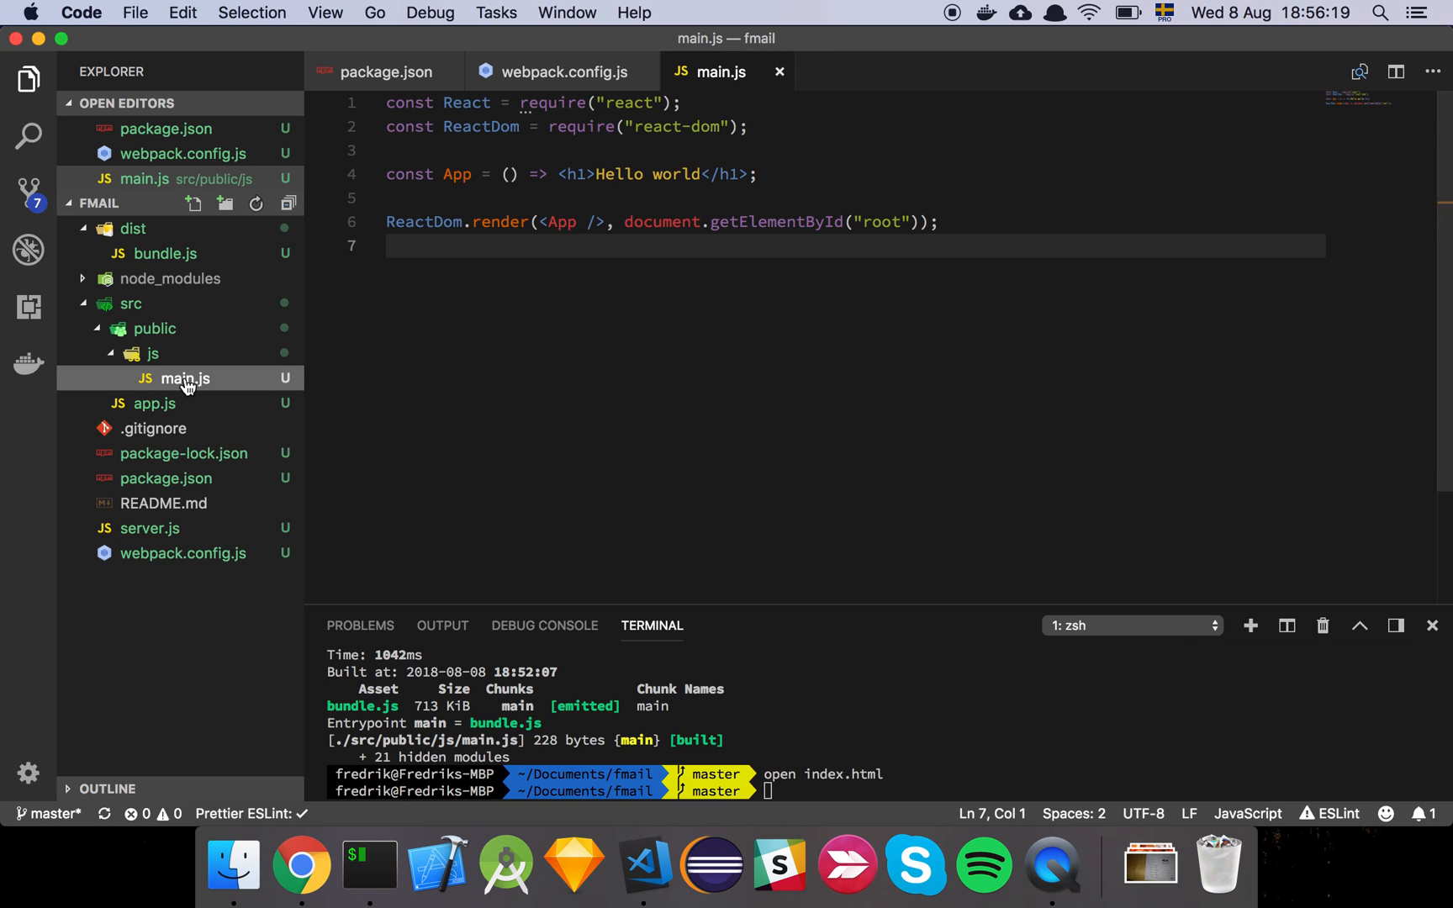
pyautogui.click(747, 126)
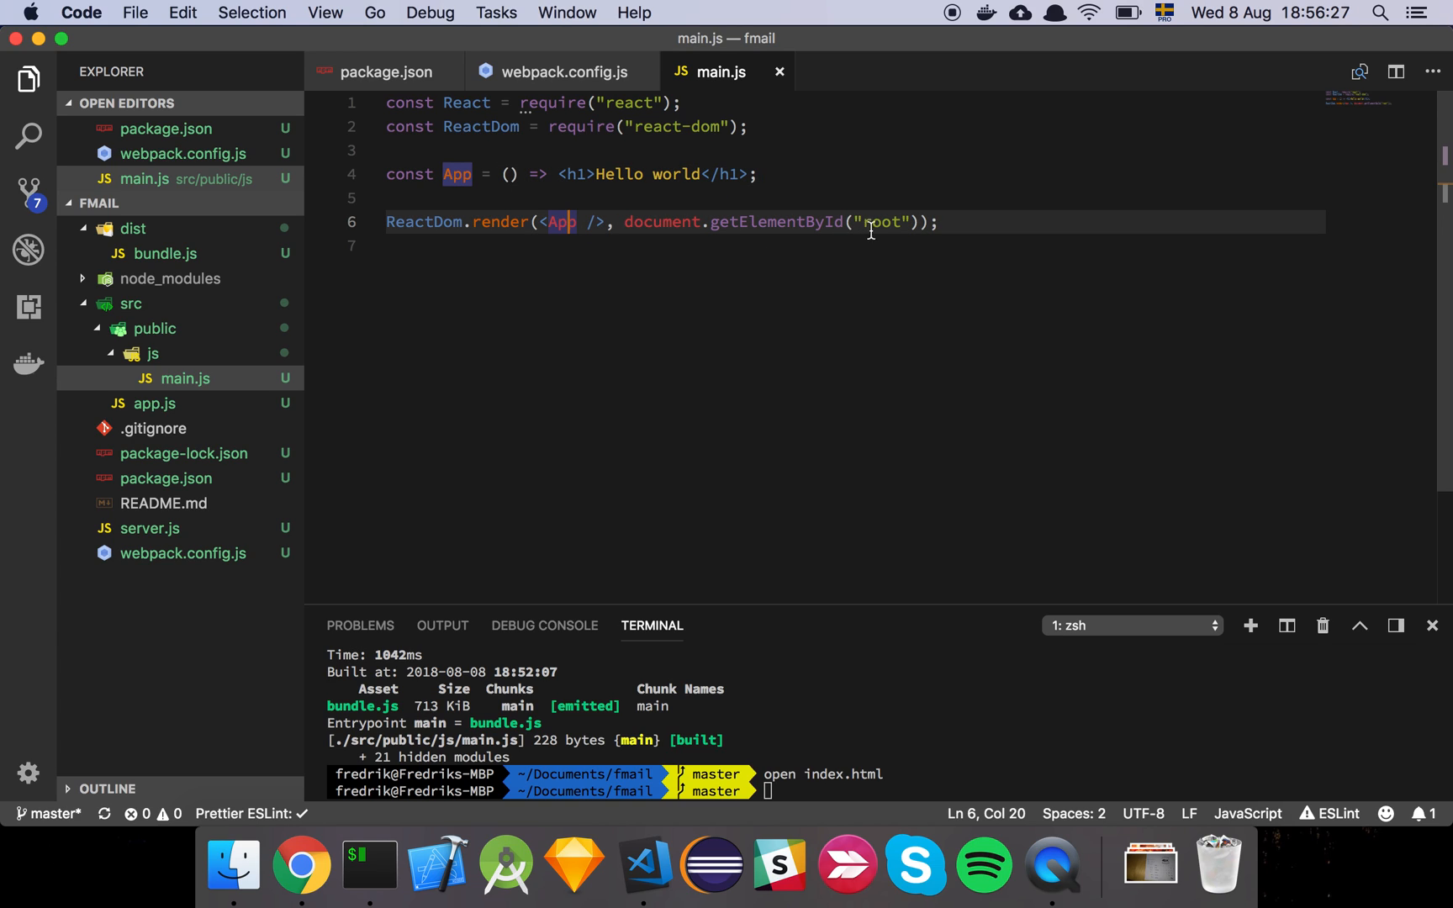
pyautogui.moveTo(669, 273)
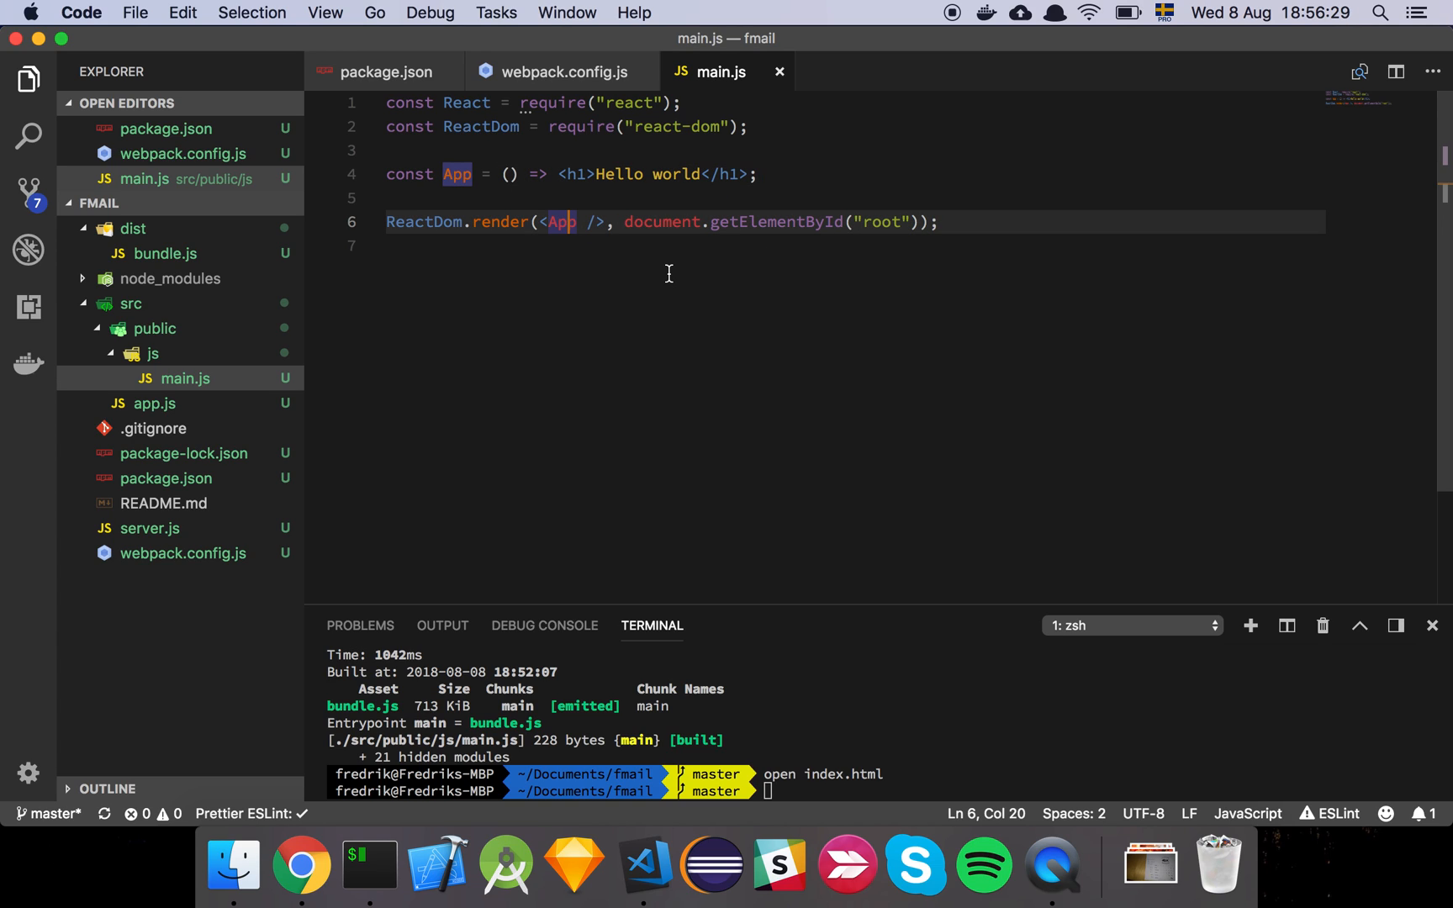
pyautogui.moveTo(562, 71)
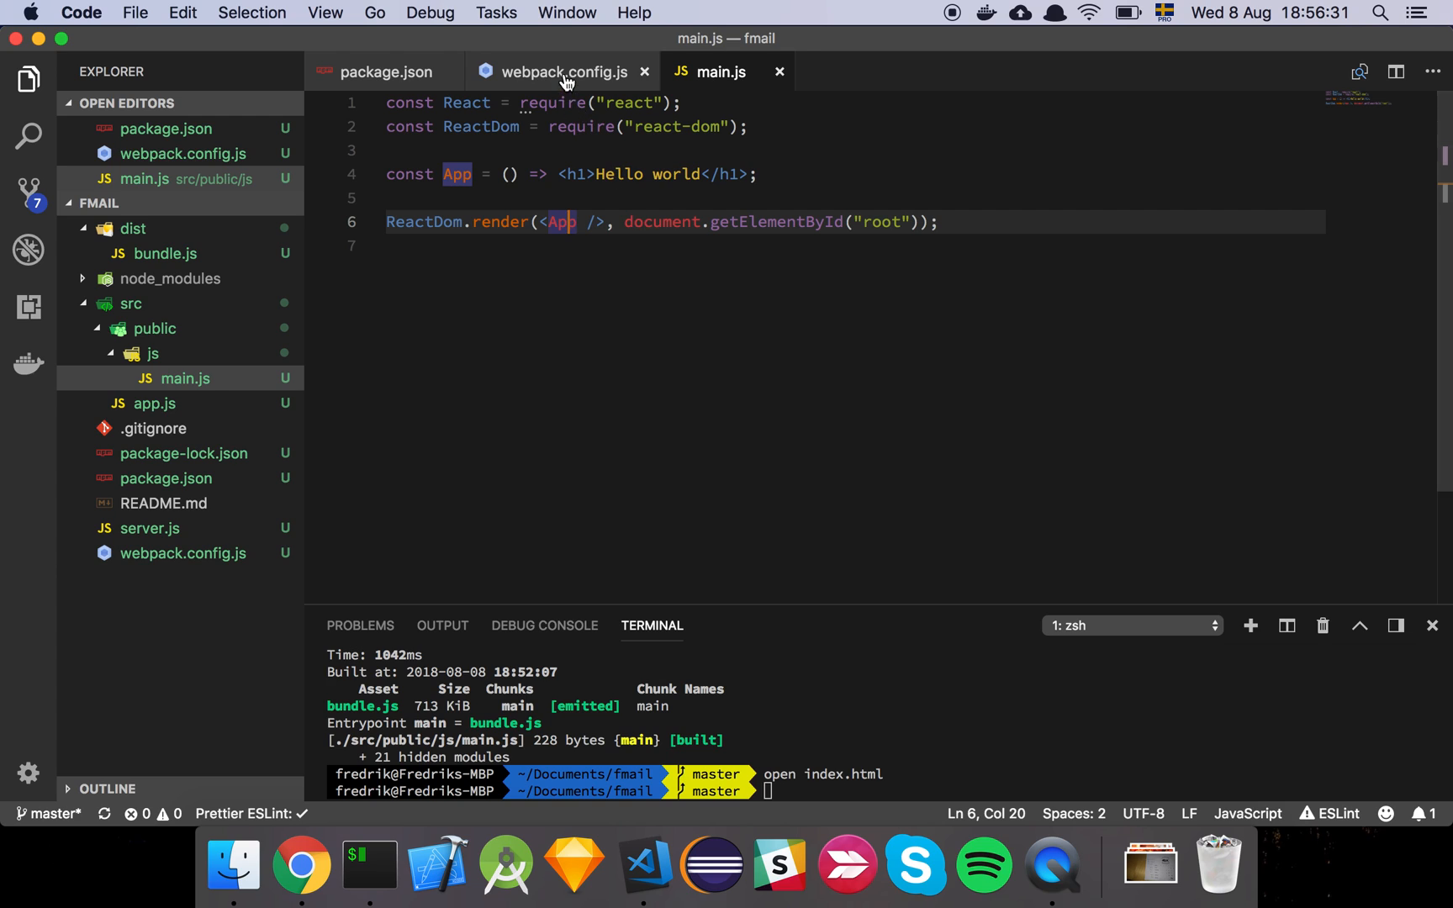
# Step: Switch back to webpack.config.js and highlight the development mode setting
pyautogui.click(562, 72)
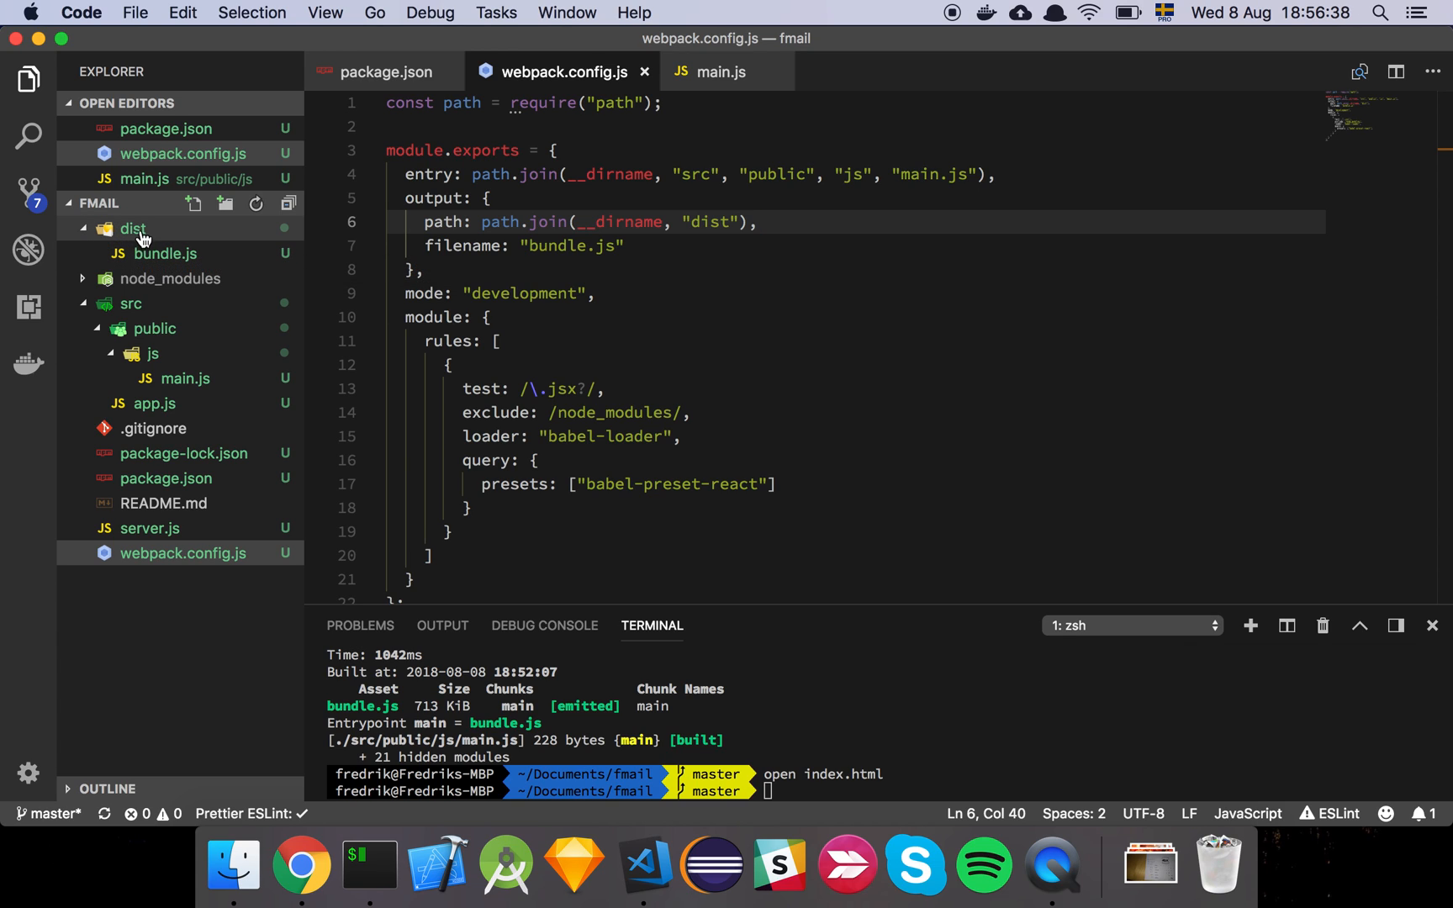
pyautogui.moveTo(133, 229)
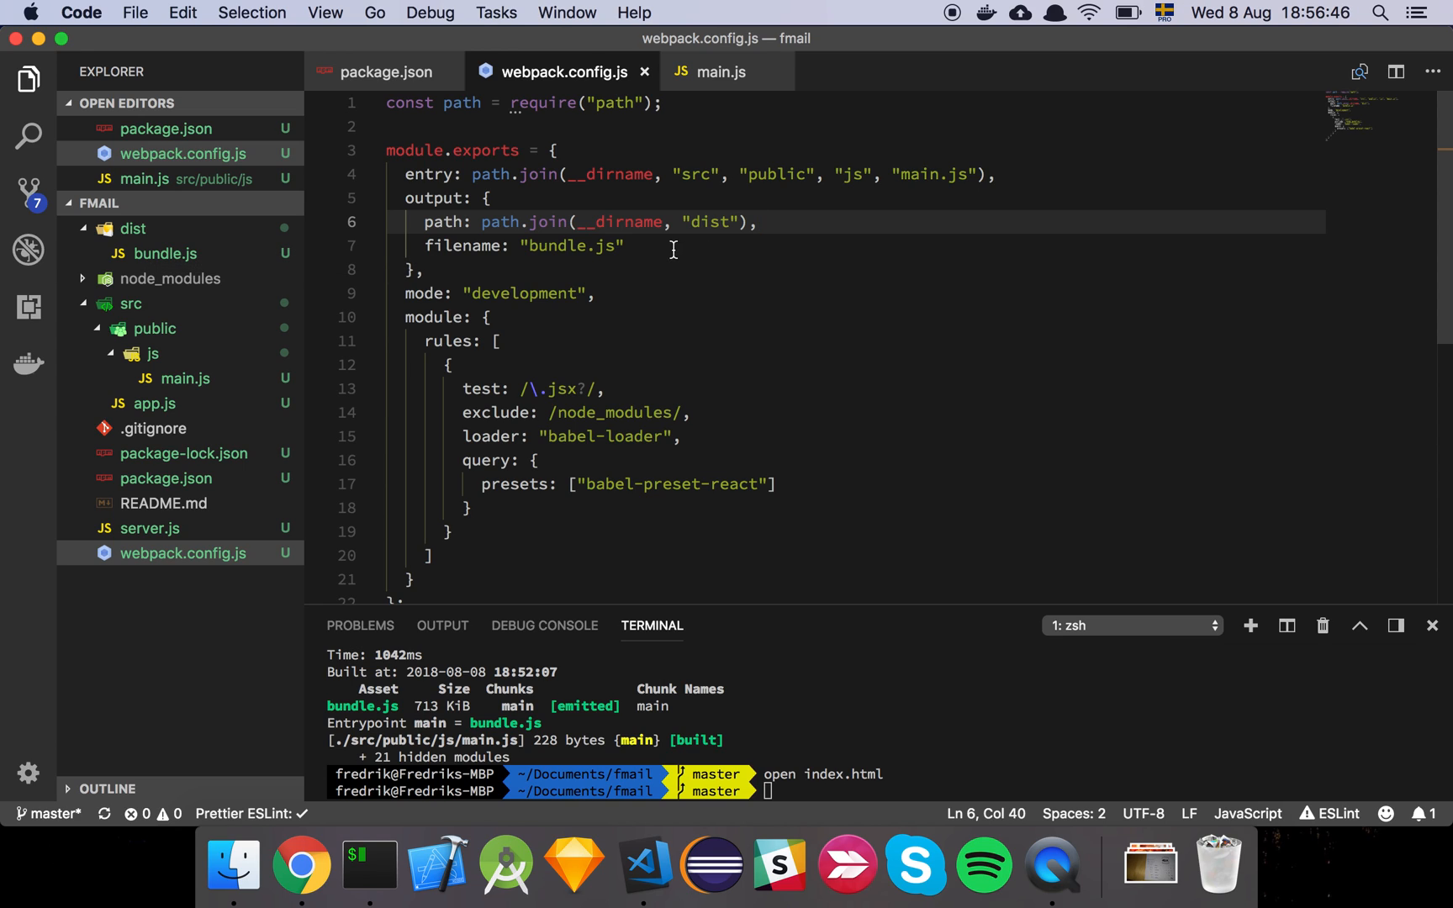
pyautogui.click(652, 246)
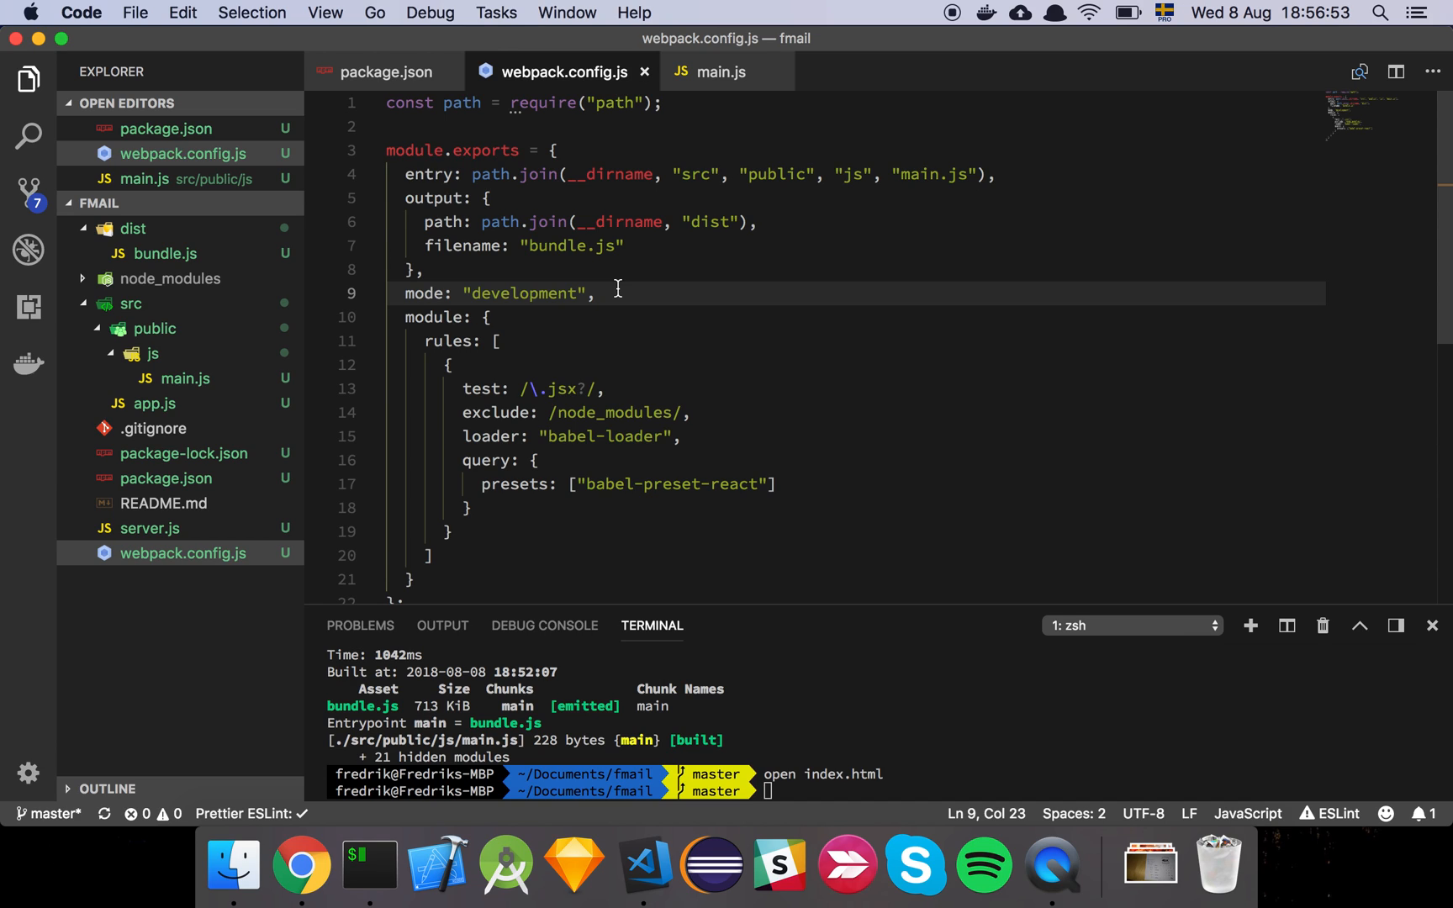
pyautogui.scroll(-3)
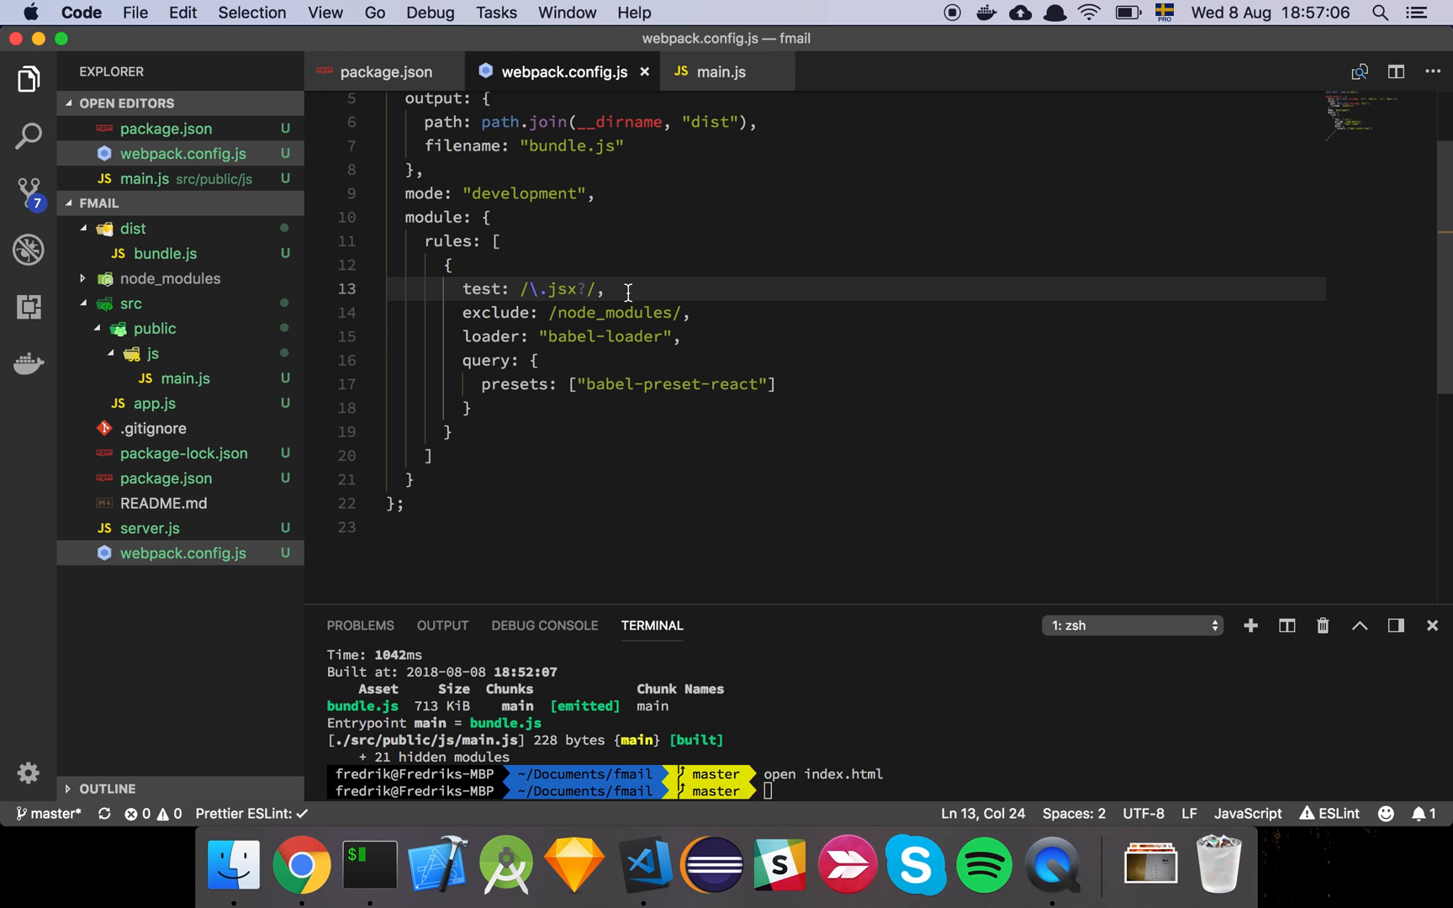
pyautogui.moveTo(646, 293)
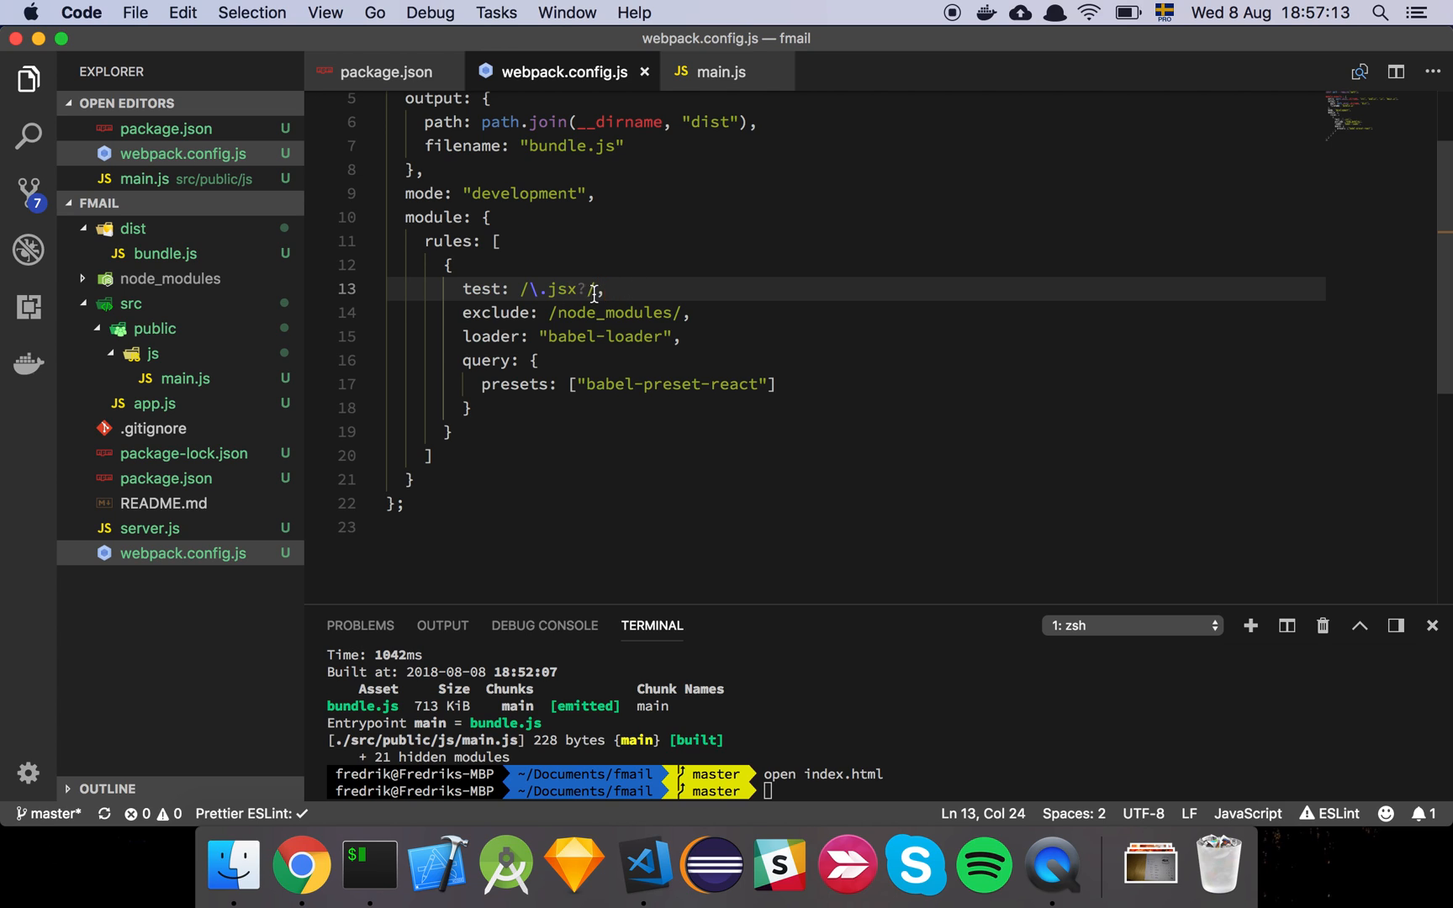
pyautogui.click(689, 312)
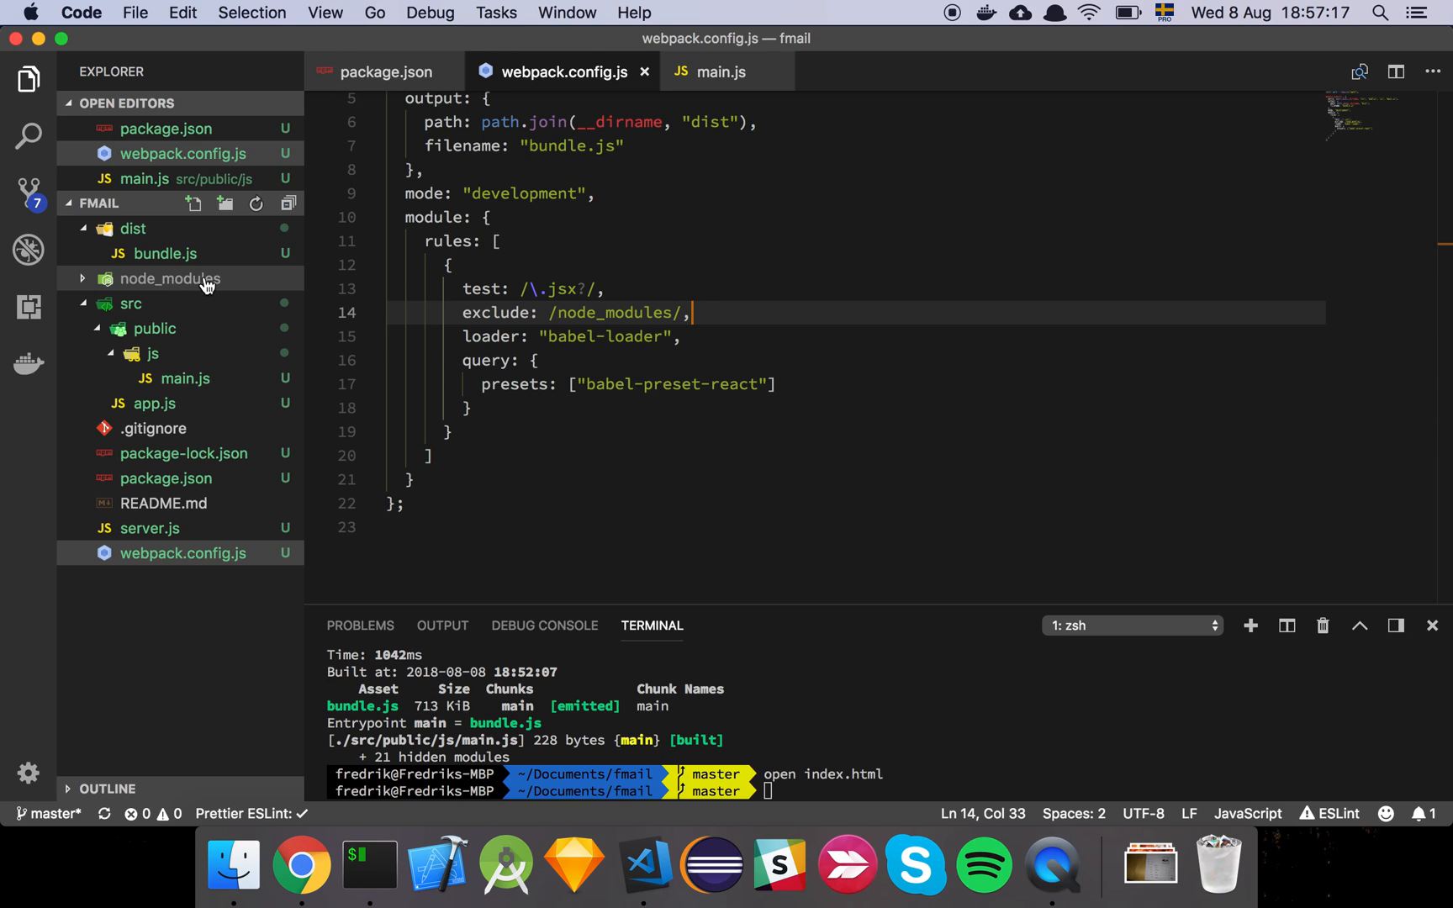
pyautogui.moveTo(170, 278)
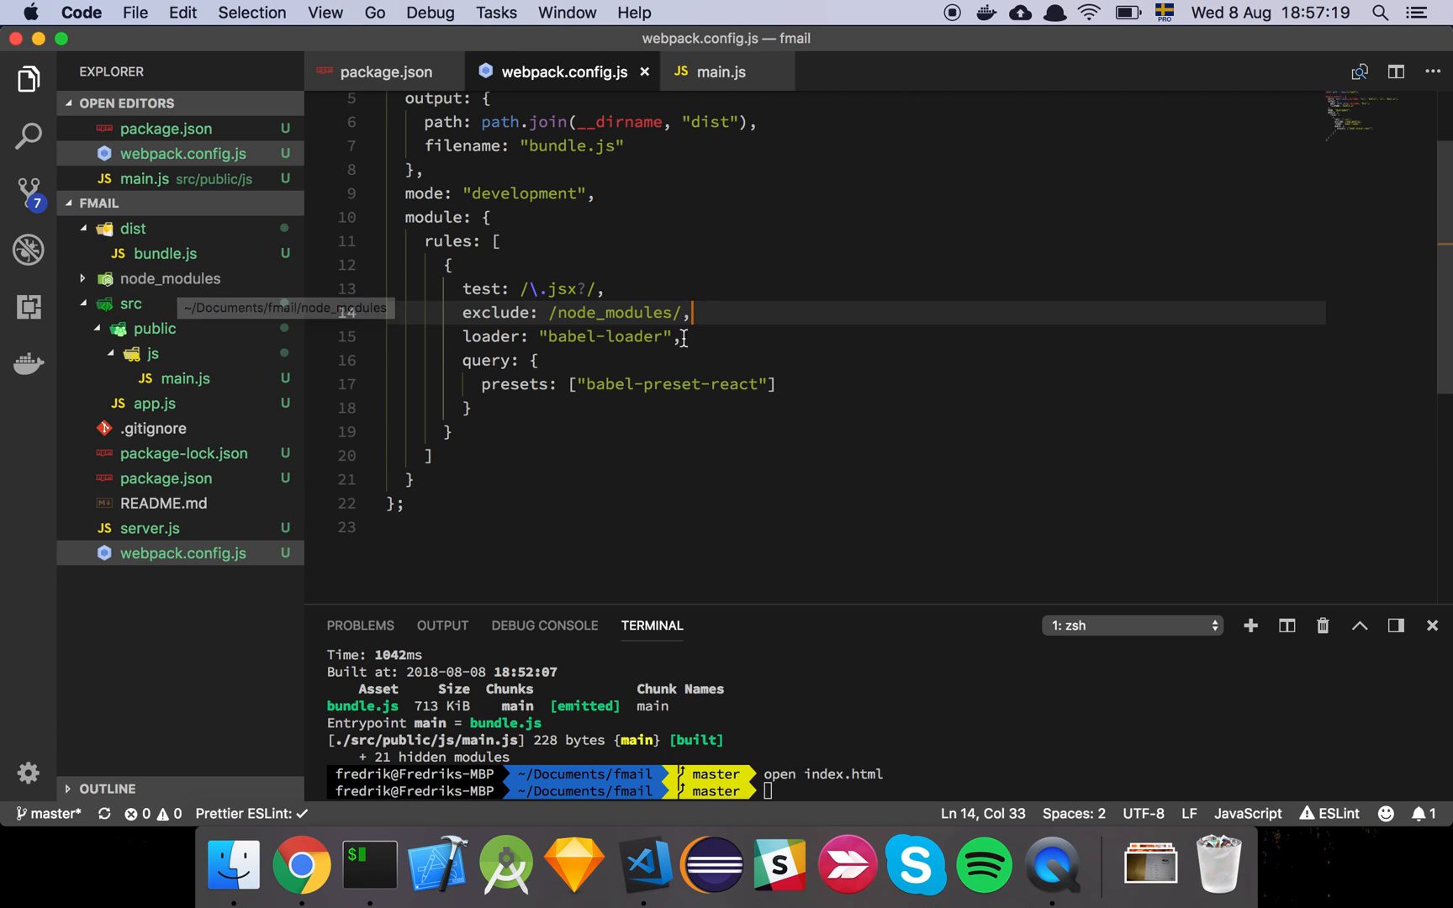
pyautogui.click(679, 336)
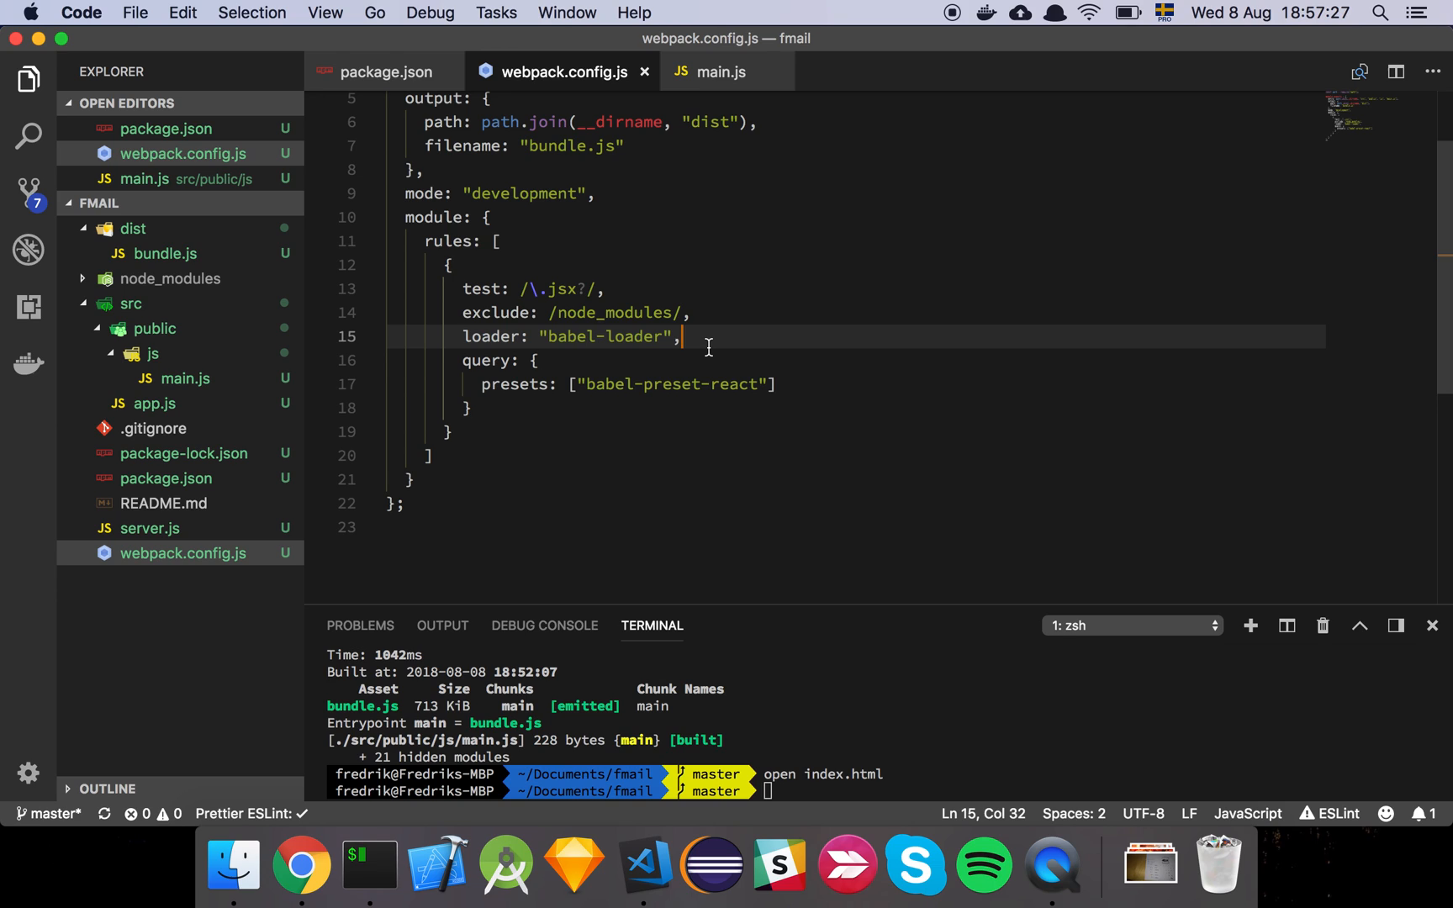
pyautogui.click(722, 72)
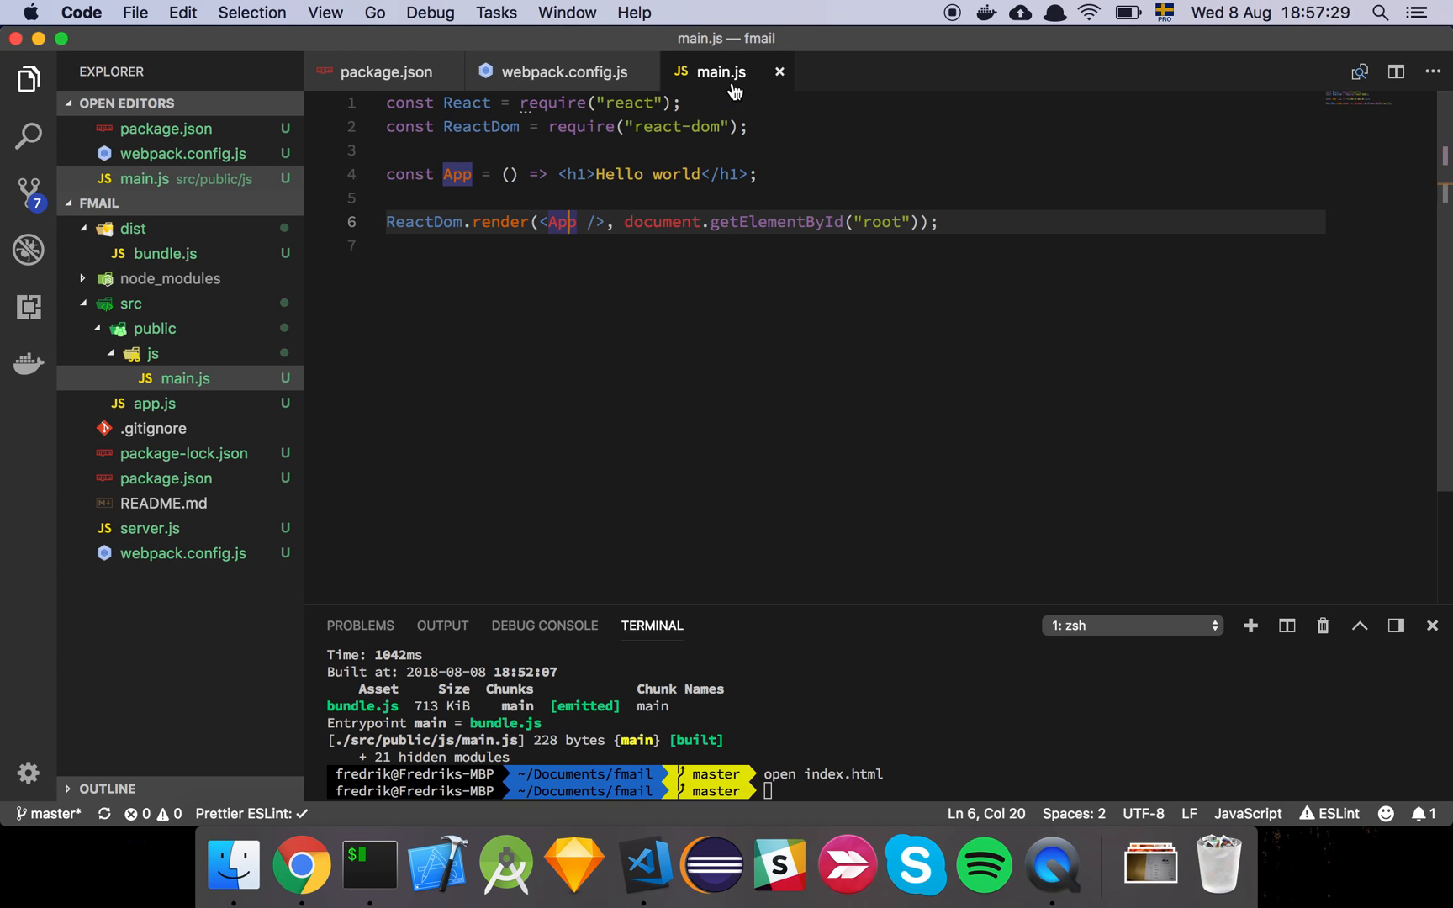
pyautogui.moveTo(595, 174)
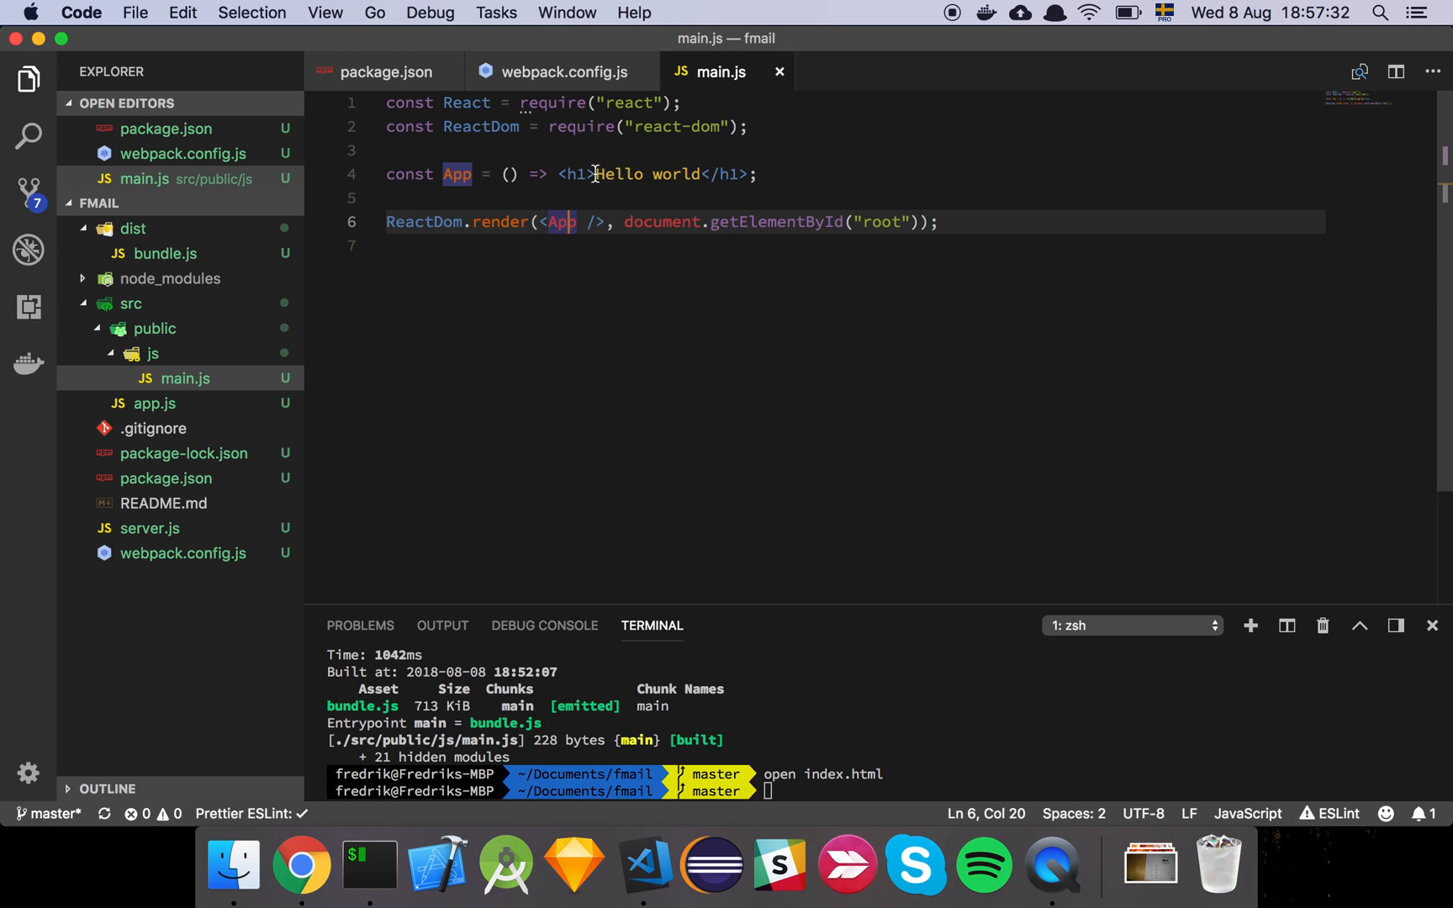
pyautogui.click(554, 71)
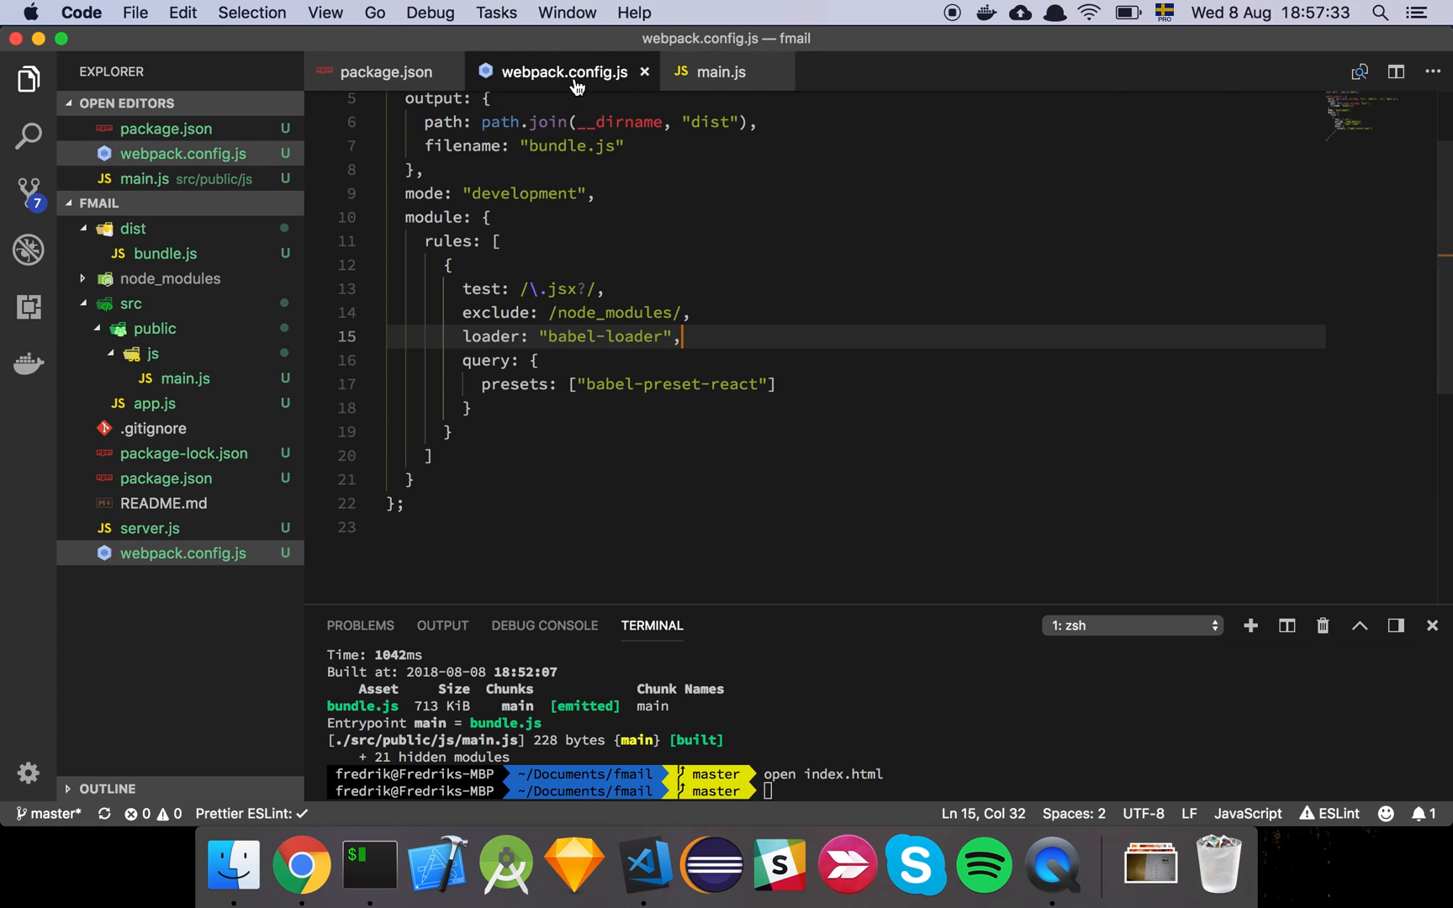
pyautogui.moveTo(595, 258)
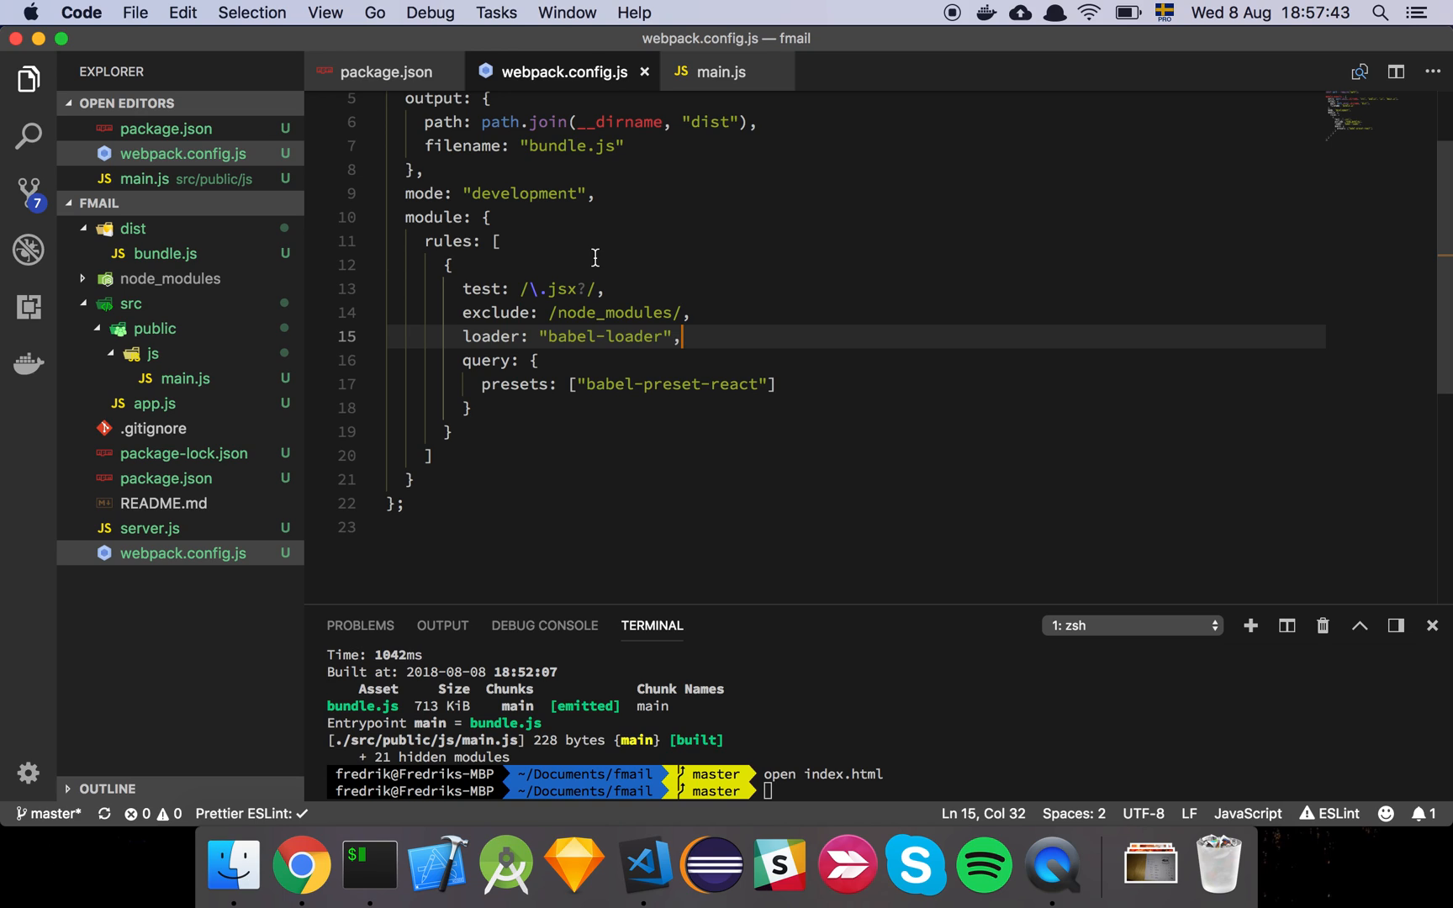
pyautogui.click(781, 384)
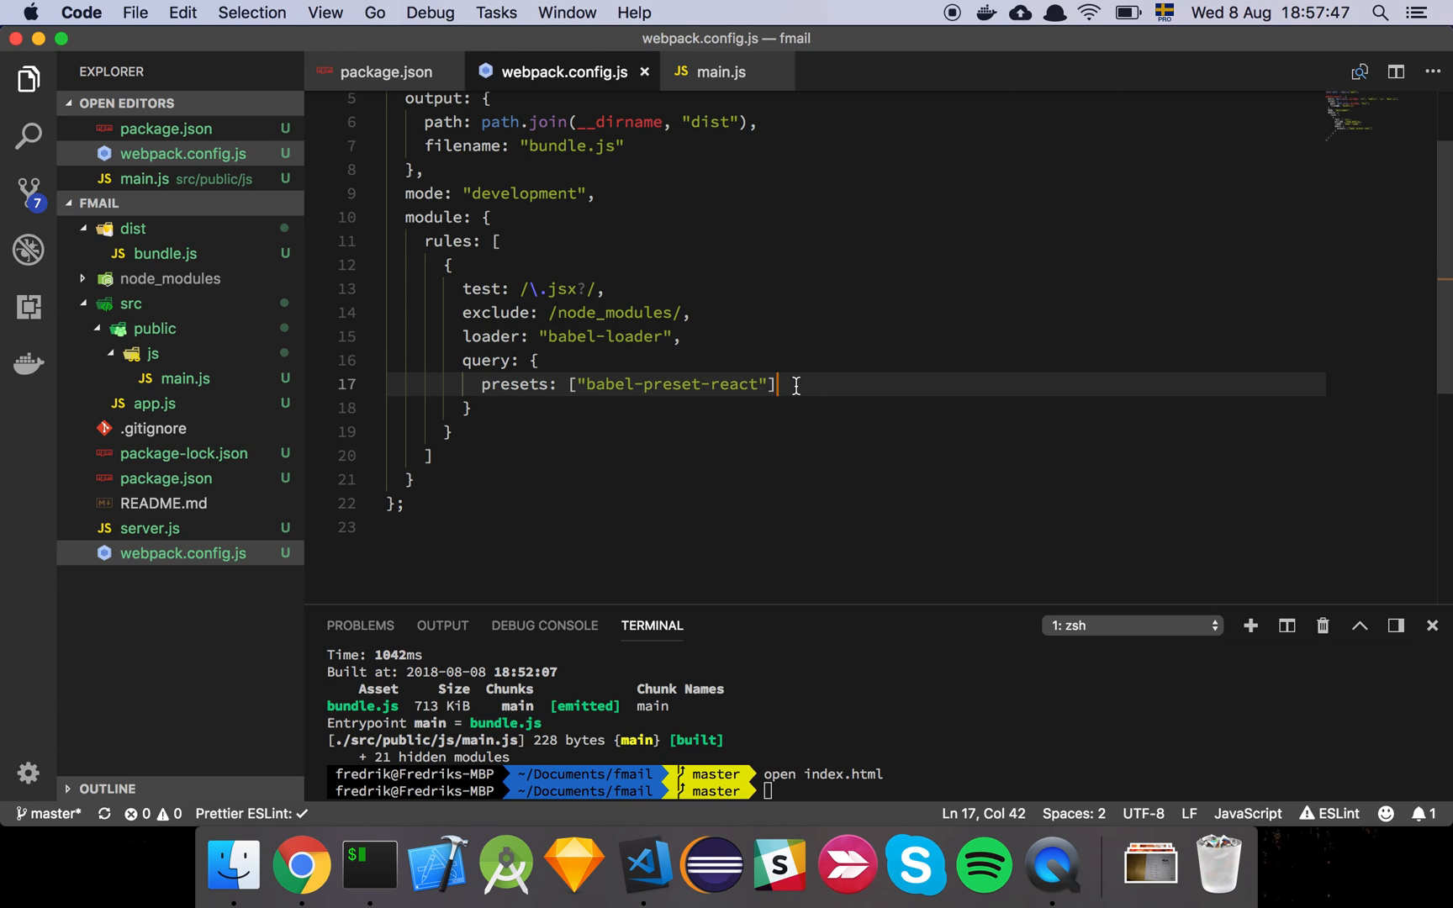